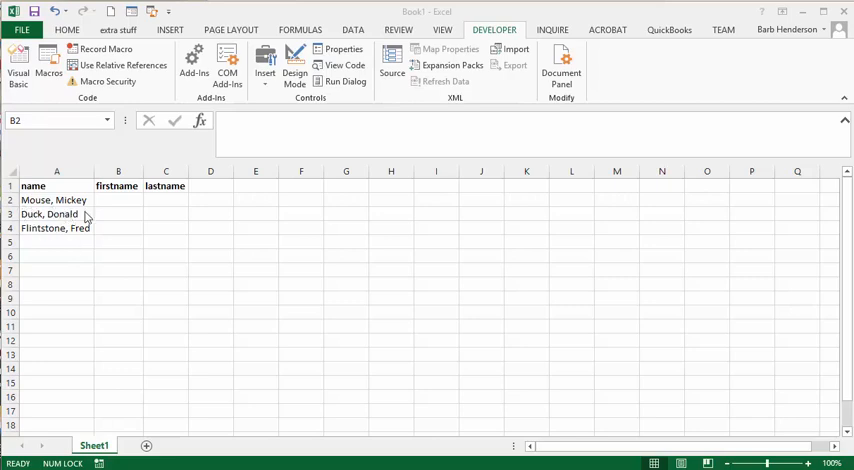
{"action": "mouse_move", "coordinate": [157, 217]}
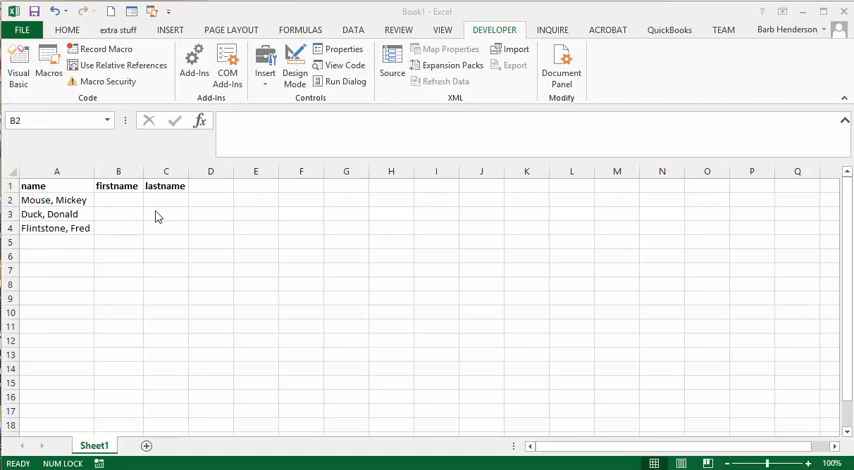
{"action": "mouse_move", "coordinate": [170, 215]}
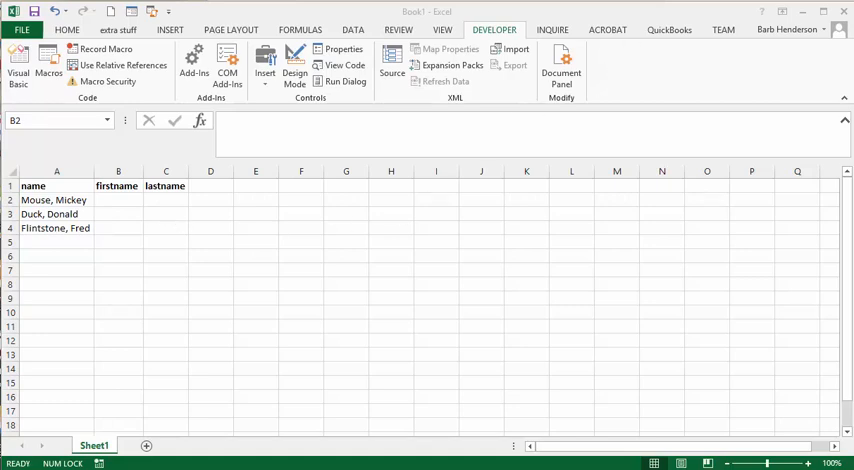
Show the splitname macro code in the VBA editor beside the names sheet.
{"action": "left_click", "coordinate": [18, 64]}
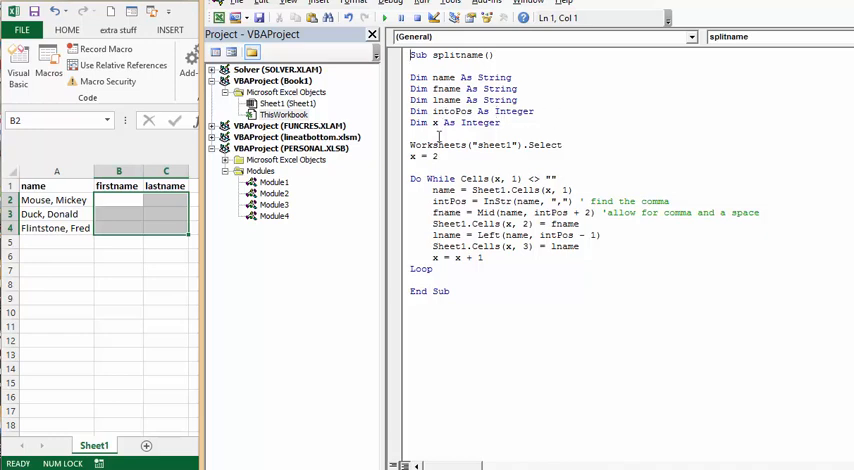
{"action": "mouse_move", "coordinate": [587, 150]}
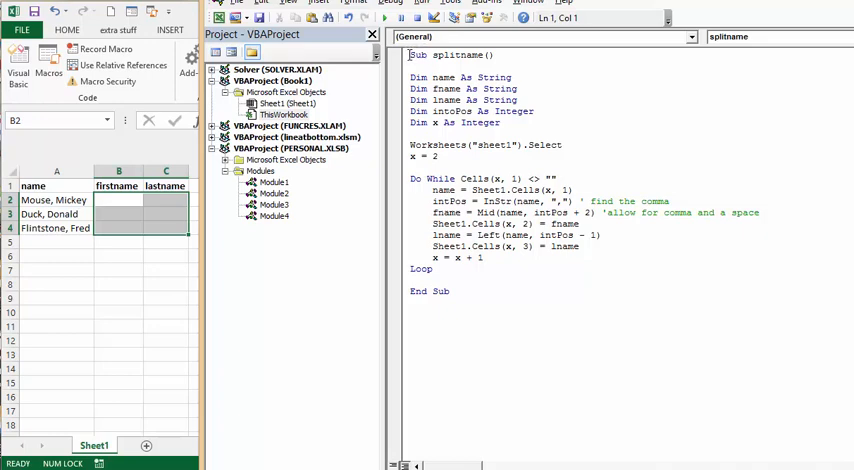
Run splitname, filling firstname (Mickey, Donald, Fred) and lastname (Mouse, Duck, Flintstone).
{"action": "left_click", "coordinate": [384, 18]}
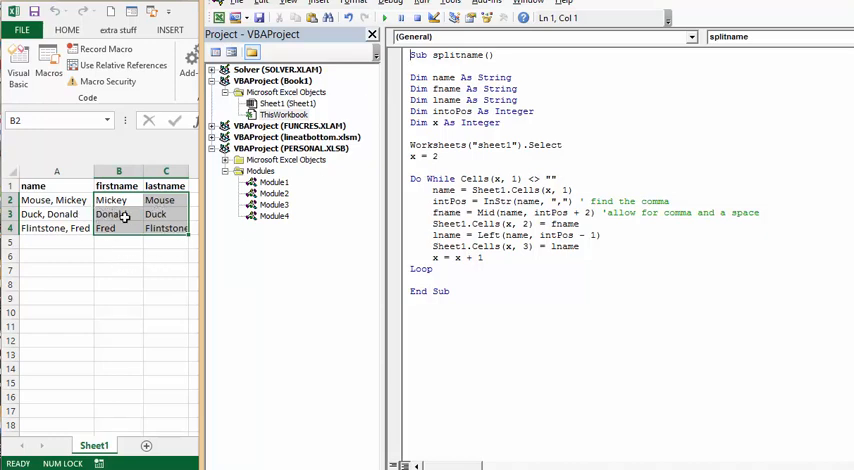
{"action": "mouse_move", "coordinate": [144, 290]}
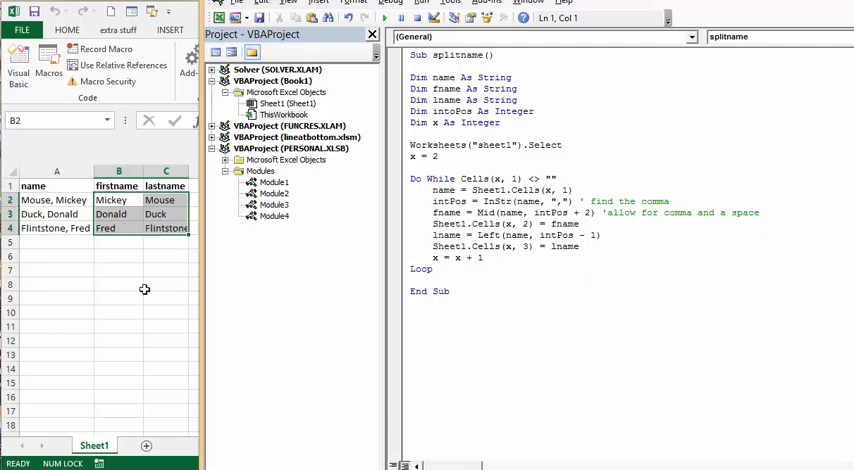